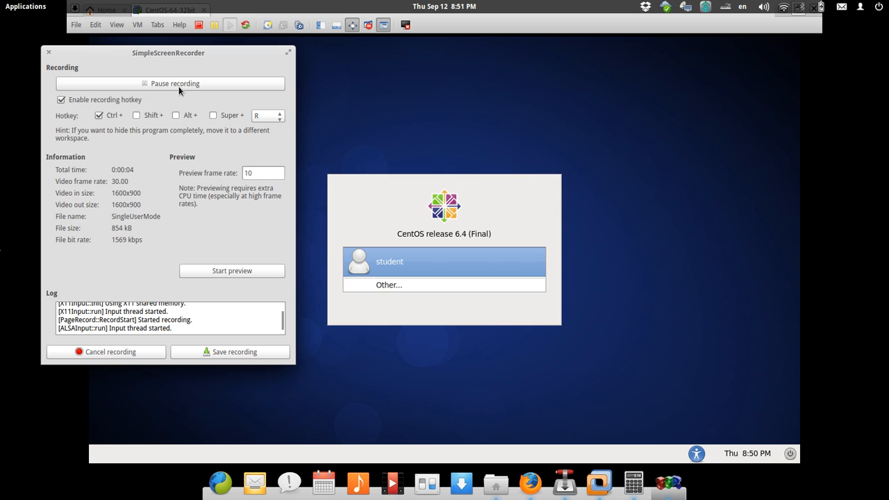
{"action": "mouse_move", "coordinate": [449, 166]}
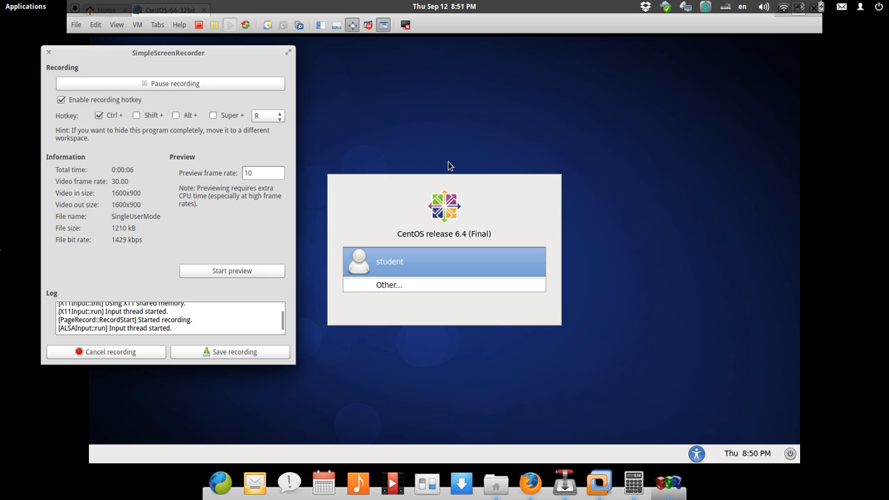
{"action": "mouse_move", "coordinate": [251, 236]}
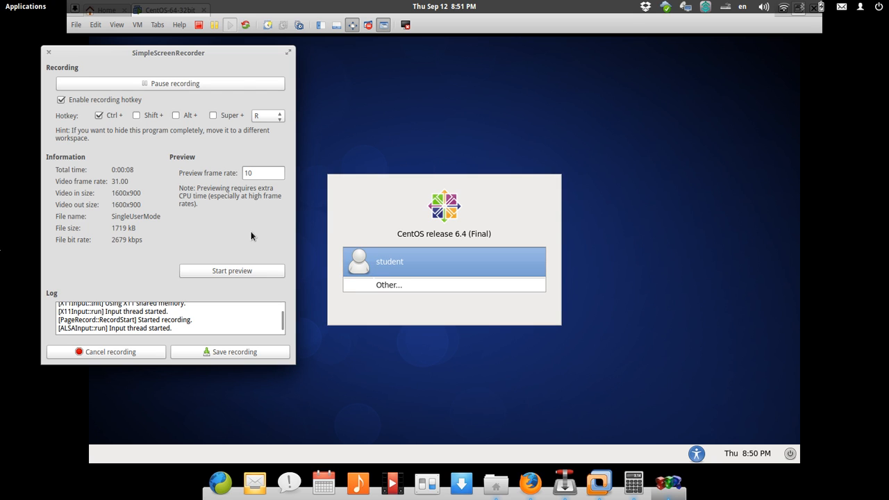
Restart the CentOS guest from the login screen's power menu to reach the GRUB countdown
{"action": "left_click", "coordinate": [49, 52]}
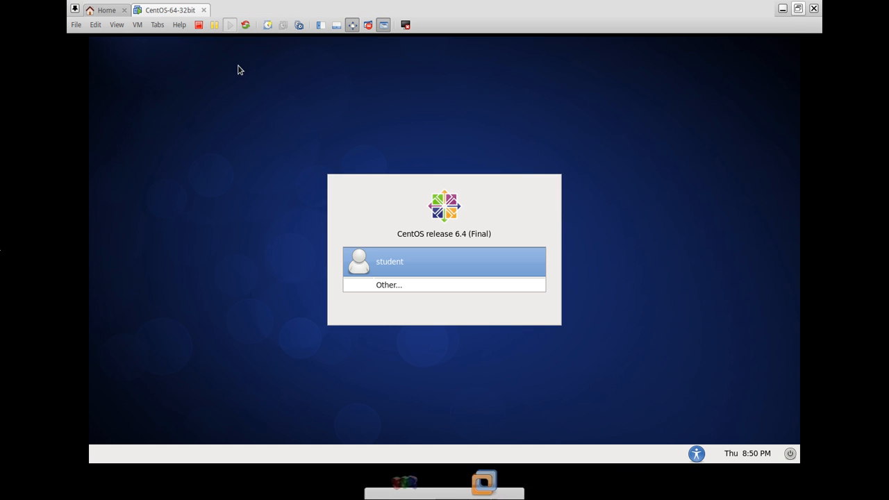
{"action": "mouse_move", "coordinate": [448, 168]}
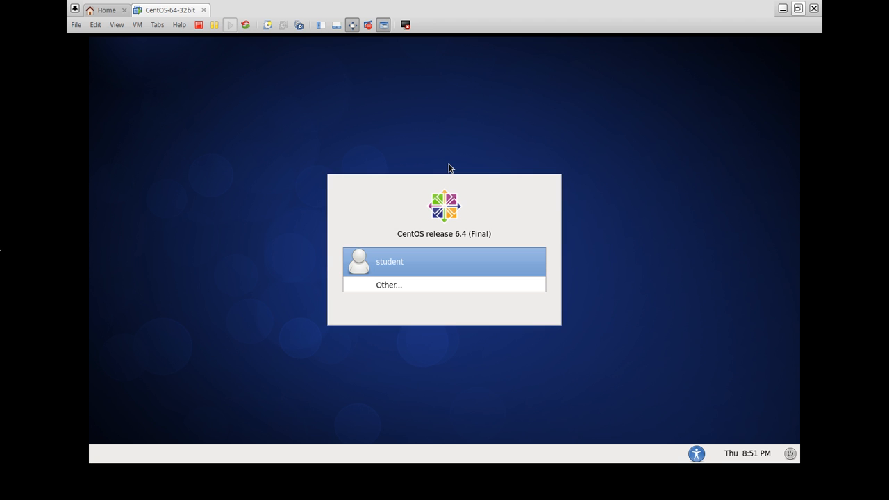
{"action": "mouse_move", "coordinate": [469, 180]}
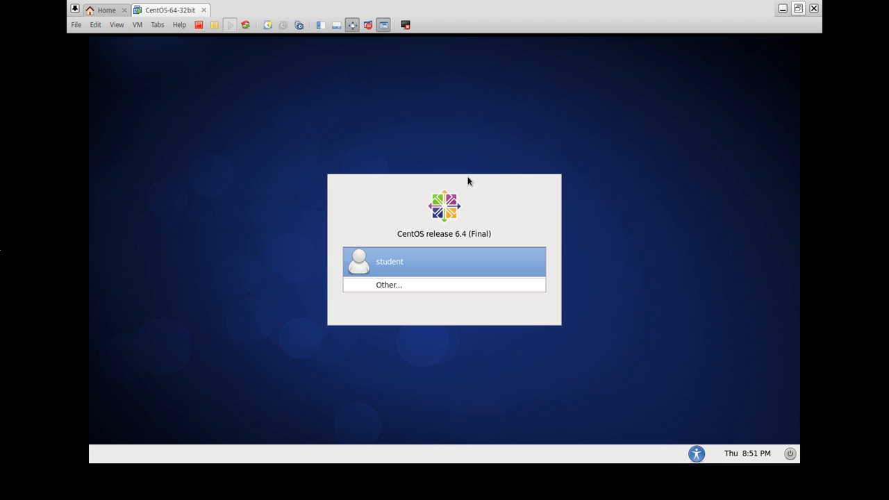
{"action": "mouse_move", "coordinate": [555, 194]}
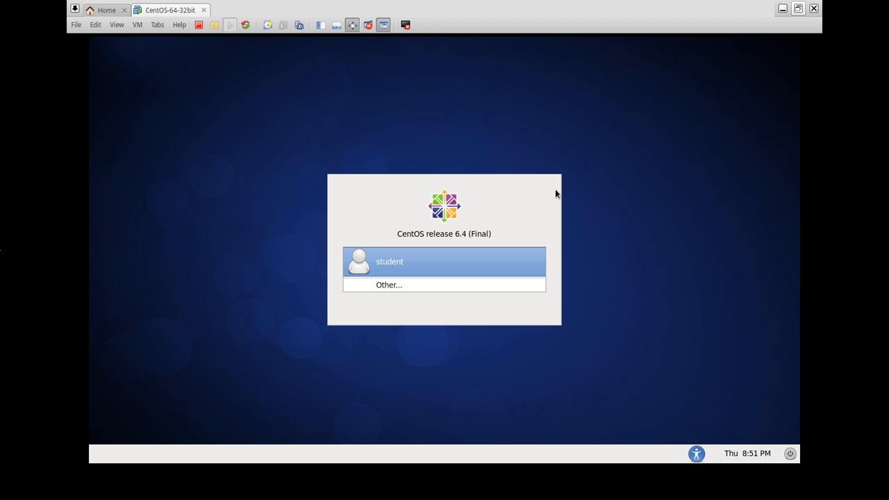
{"action": "mouse_move", "coordinate": [458, 189]}
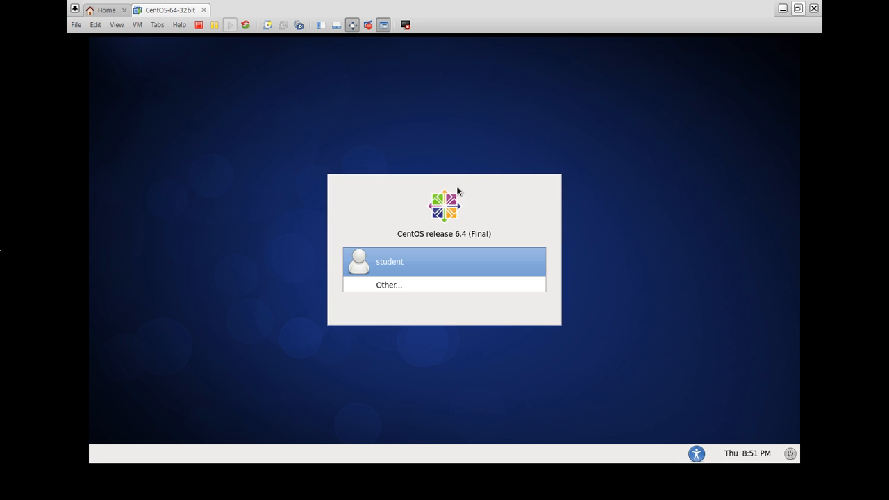
{"action": "mouse_move", "coordinate": [476, 175]}
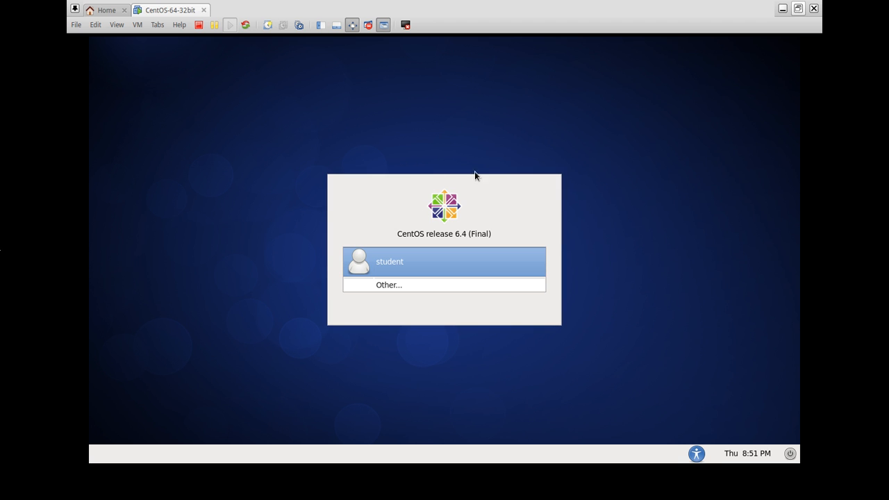
{"action": "mouse_move", "coordinate": [518, 152]}
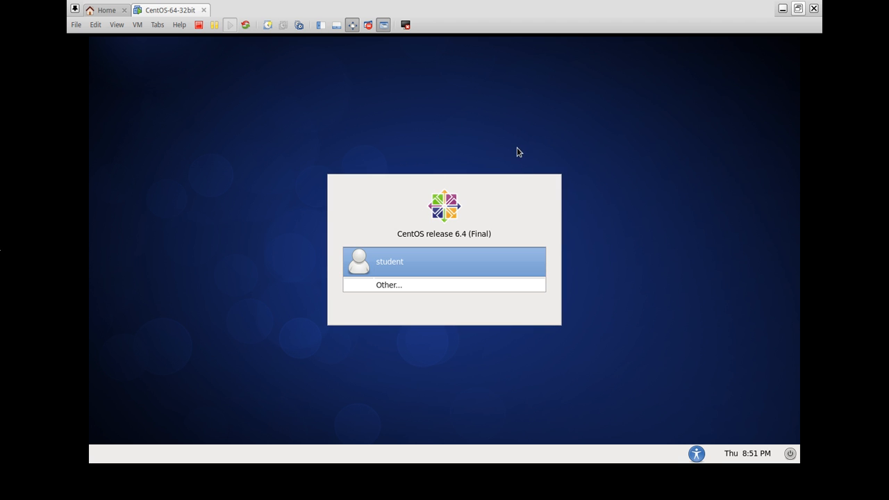
{"action": "mouse_move", "coordinate": [599, 136]}
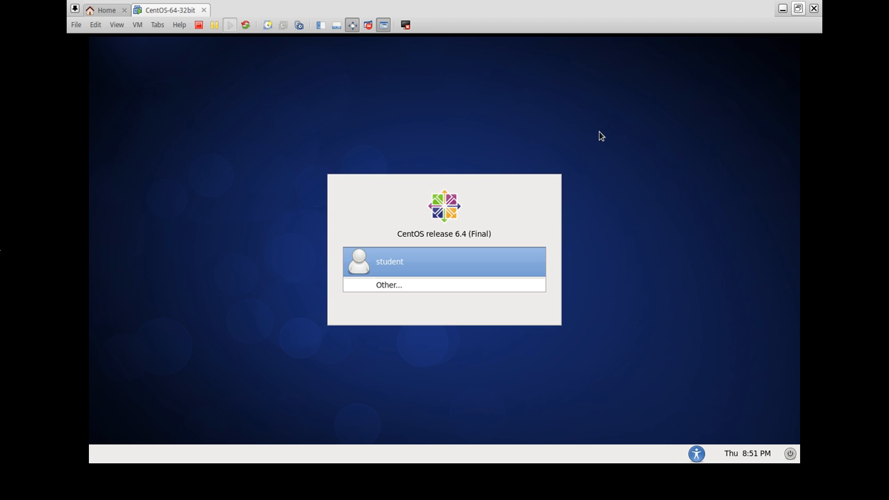
{"action": "mouse_move", "coordinate": [529, 26]}
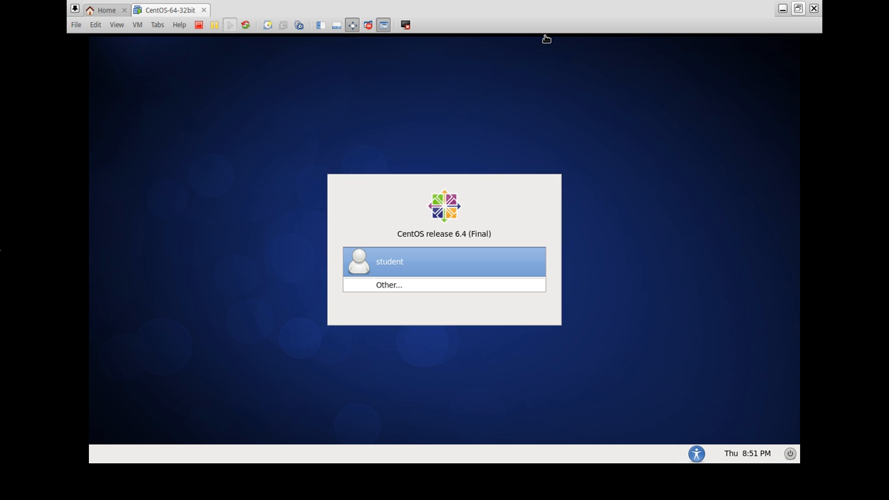
{"action": "mouse_move", "coordinate": [586, 203]}
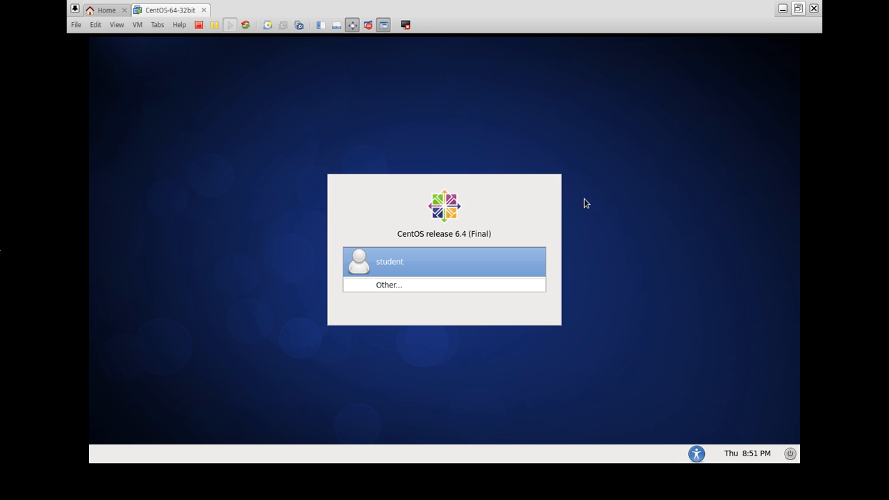
{"action": "mouse_move", "coordinate": [522, 194]}
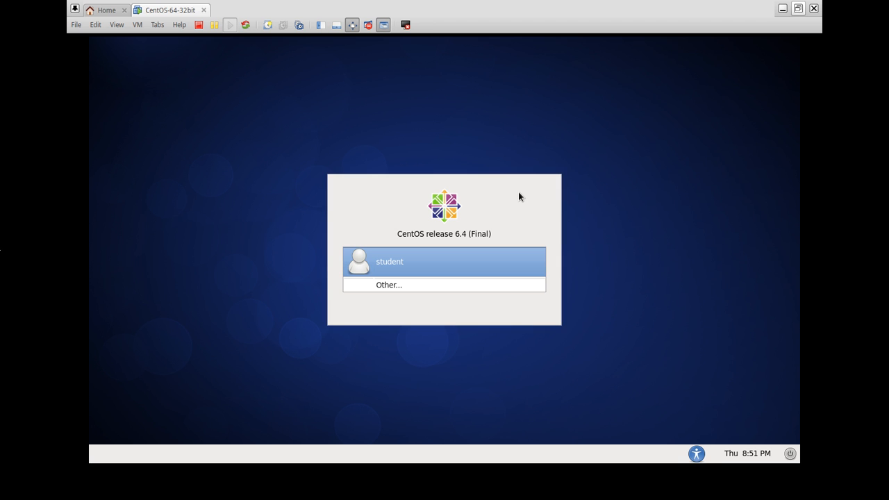
{"action": "mouse_move", "coordinate": [497, 230]}
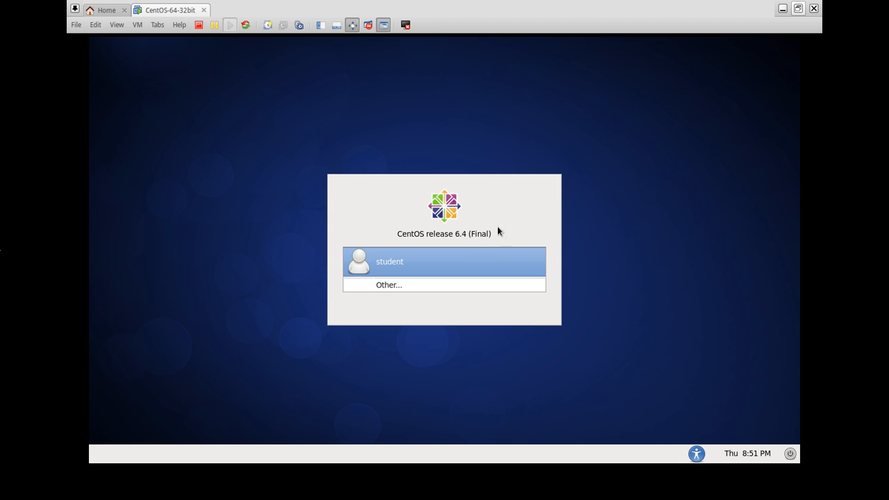
{"action": "mouse_move", "coordinate": [547, 203]}
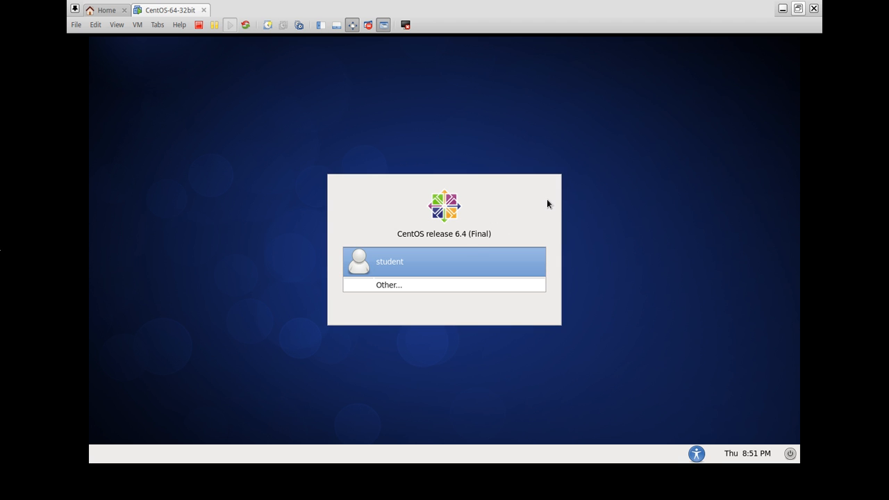
{"action": "mouse_move", "coordinate": [512, 198]}
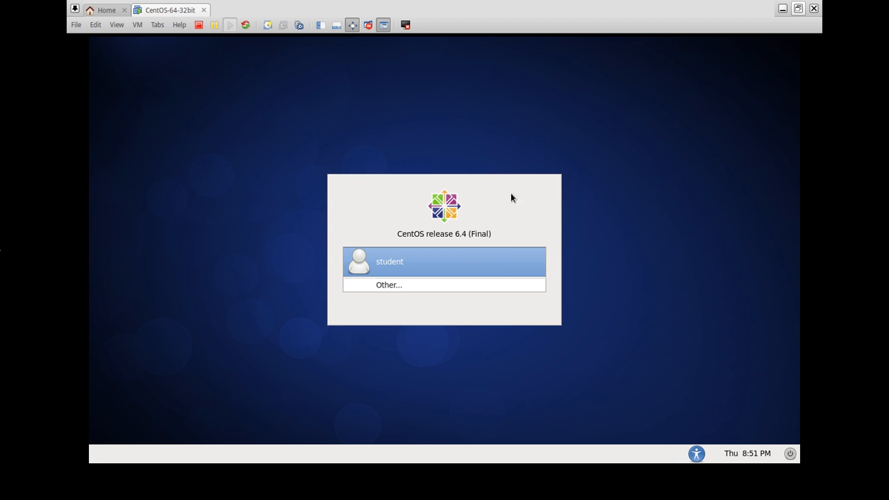
{"action": "mouse_move", "coordinate": [569, 269]}
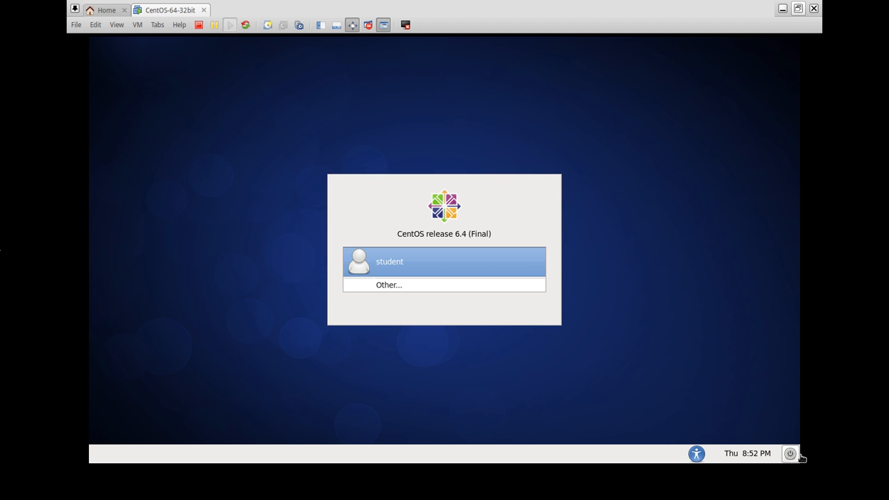
{"action": "mouse_move", "coordinate": [769, 427]}
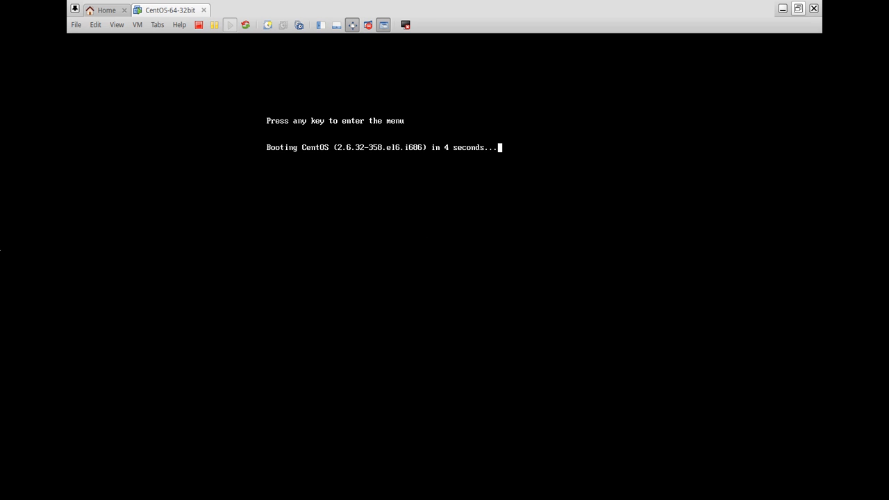
Interrupt the GRUB countdown and unlock the boot menu's editing with the GRUB password
{"action": "key", "text": "space"}
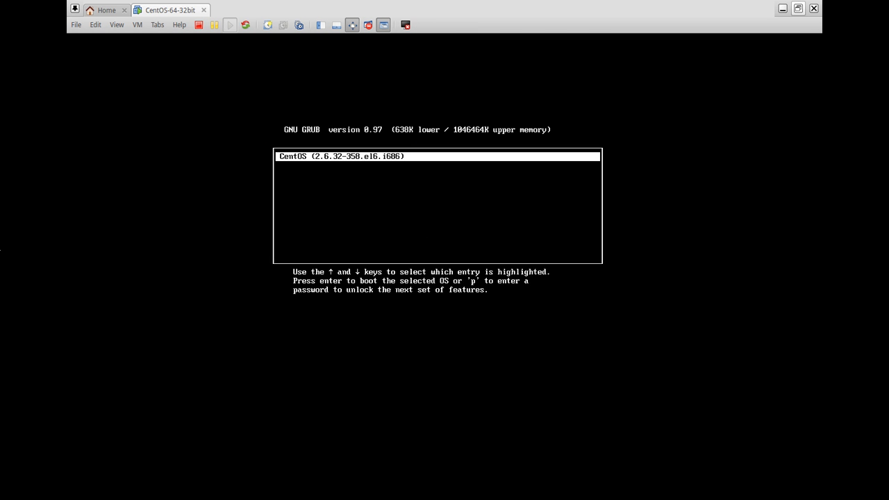
{"action": "key", "text": "p"}
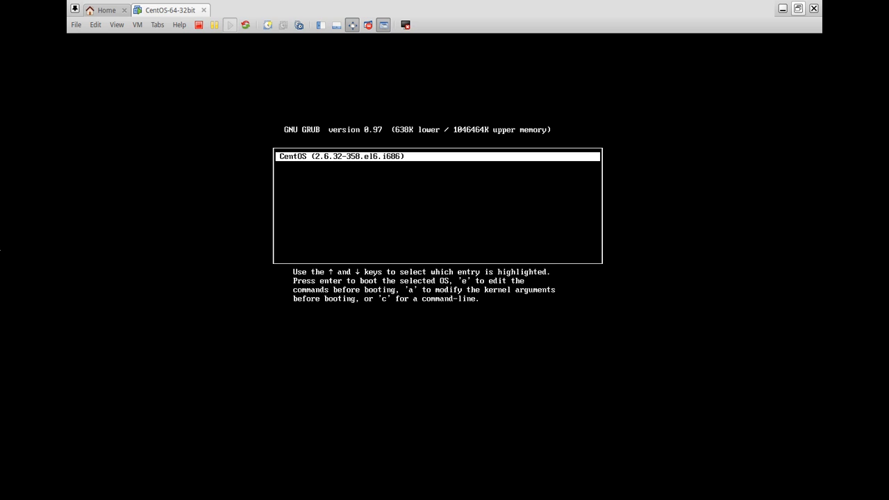
Append 1 to the kernel boot line so the guest boots into single user mode
{"action": "key", "text": "e"}
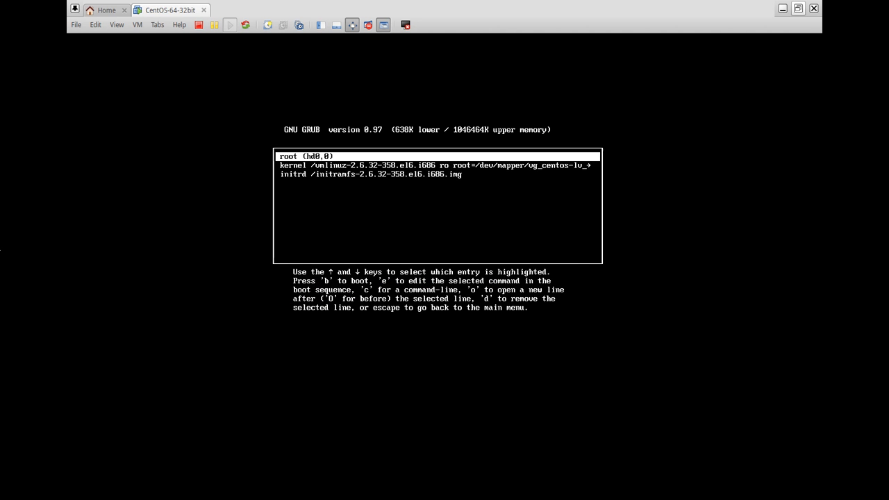
{"action": "key", "text": "Down"}
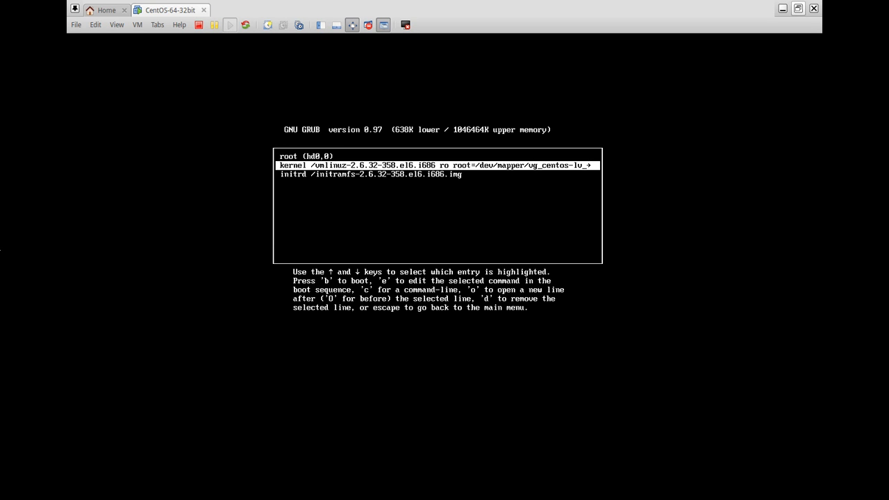
{"action": "key", "text": "e"}
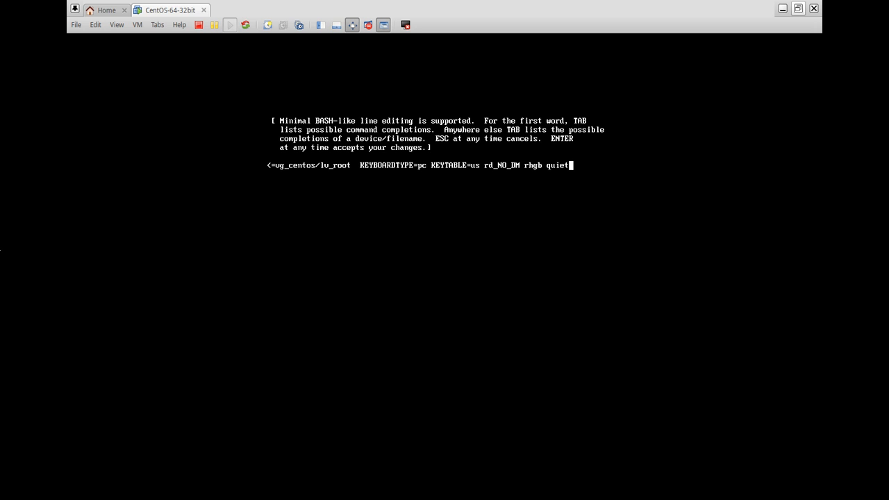
{"action": "type", "text": "1"}
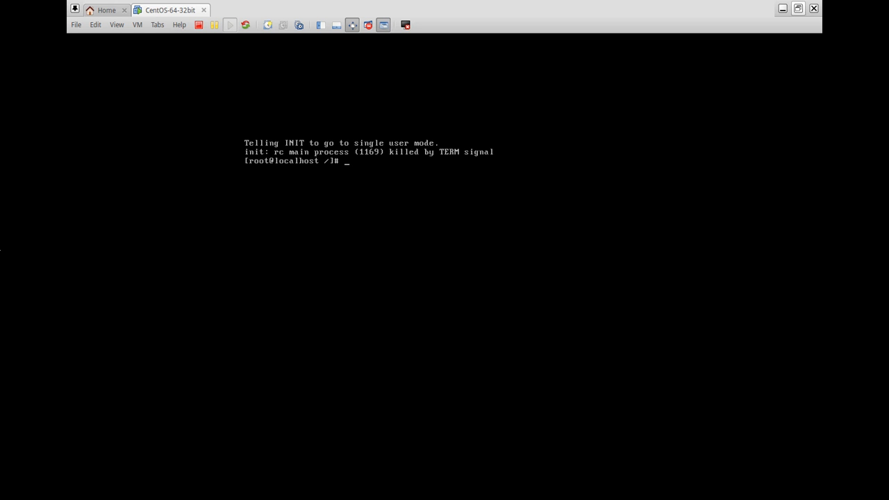
Run mount -o remount,rw / to make the root filesystem writable
{"action": "type", "text": "mou"}
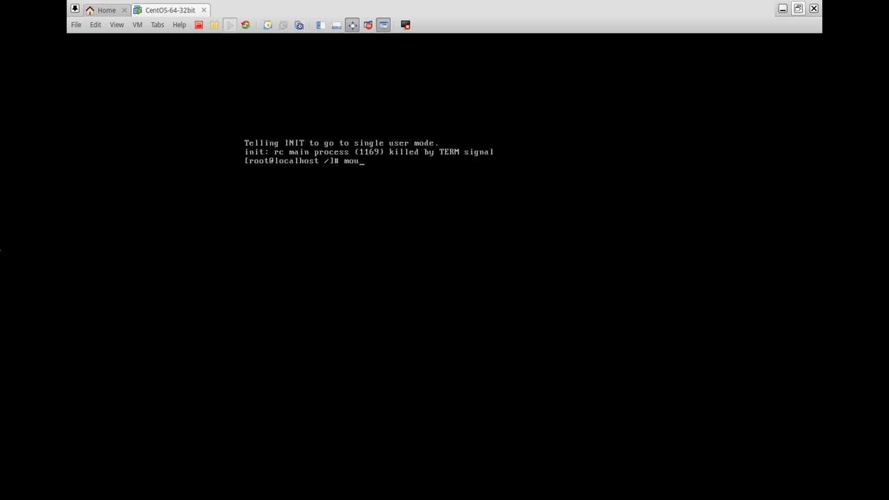
{"action": "type", "text": "nt"}
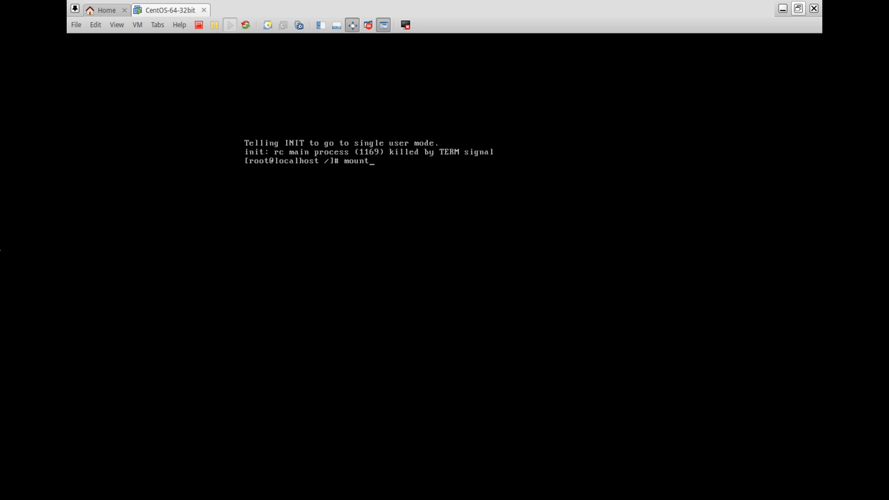
{"action": "key", "text": "BackSpace"}
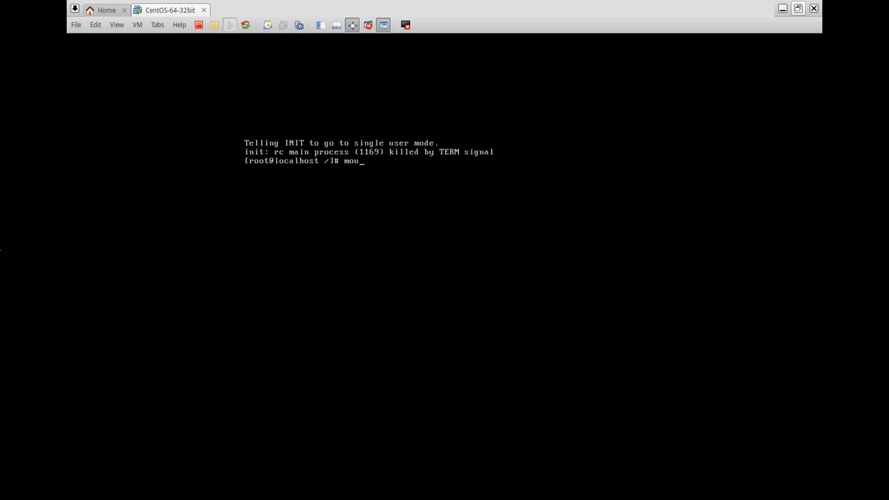
{"action": "type", "text": "nt"}
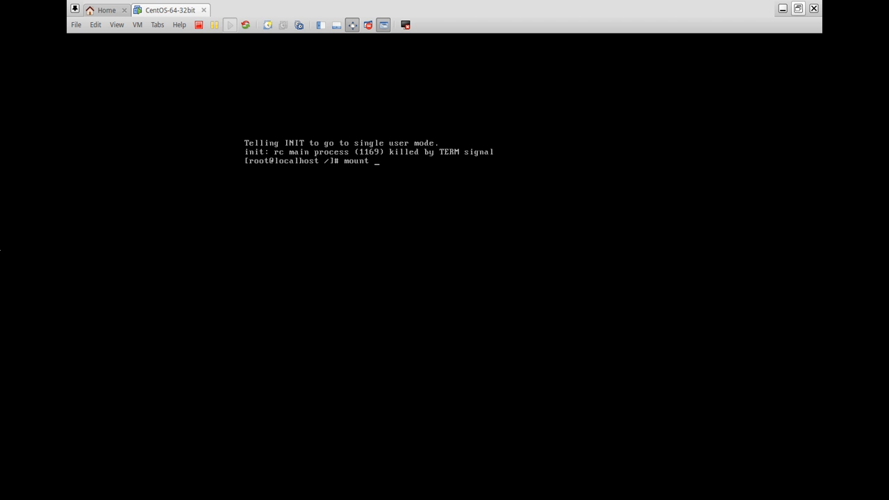
{"action": "type", "text": "-"}
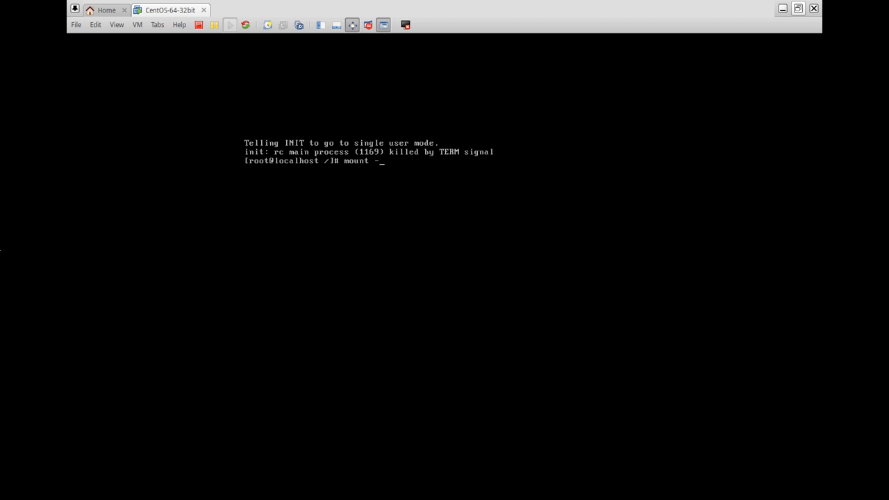
{"action": "type", "text": "o"}
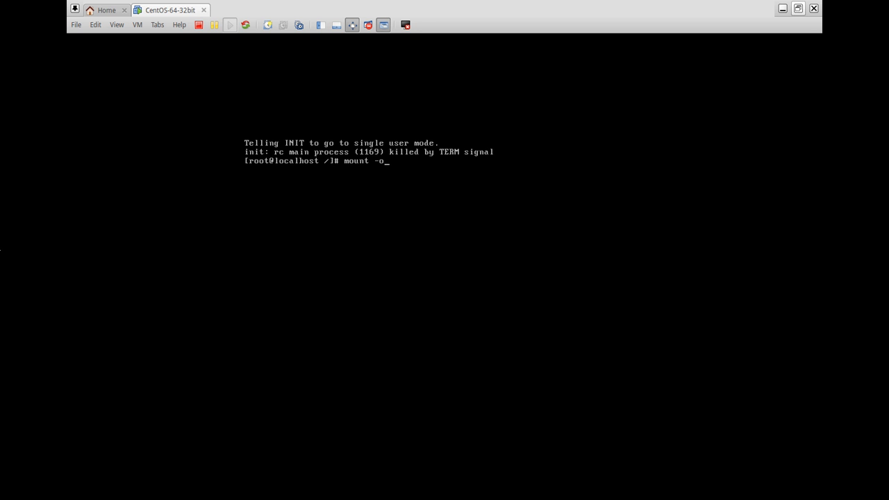
{"action": "type", "text": "re"}
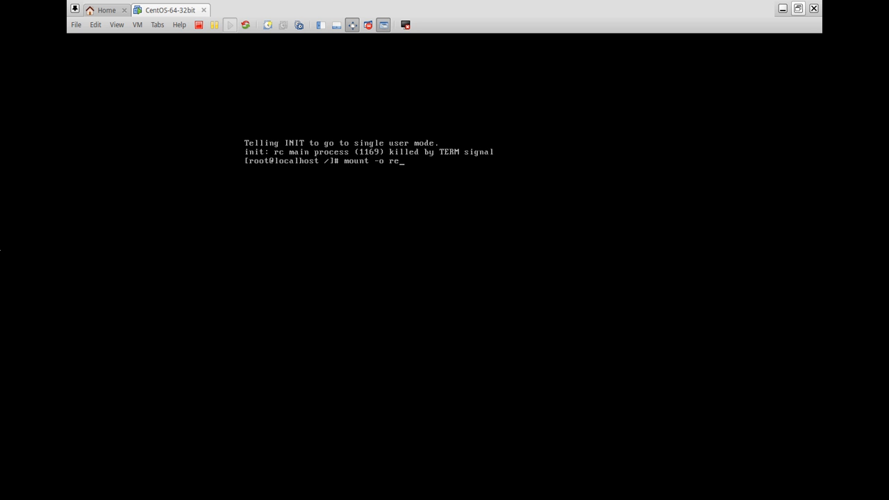
{"action": "type", "text": "mount,"}
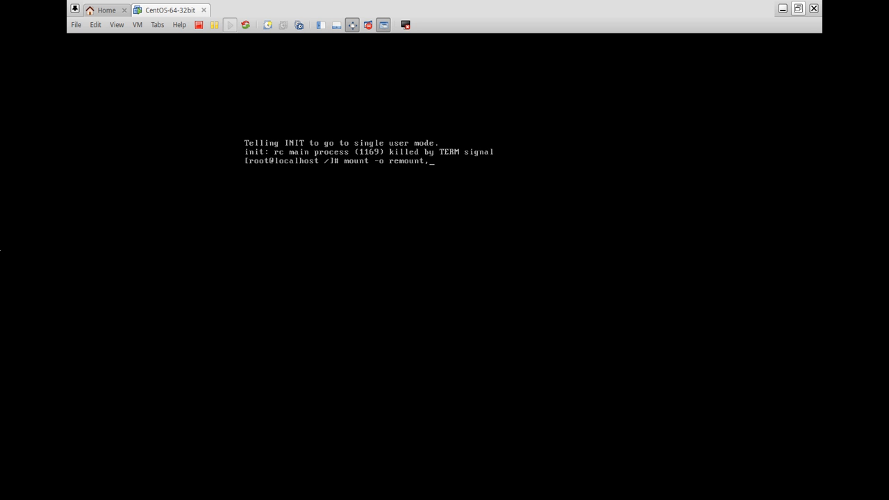
{"action": "type", "text": "rw"}
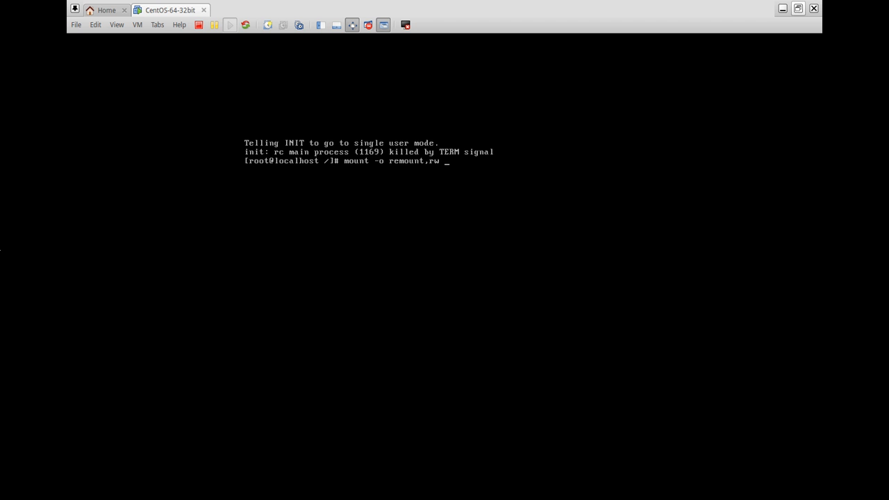
{"action": "type", "text": "/"}
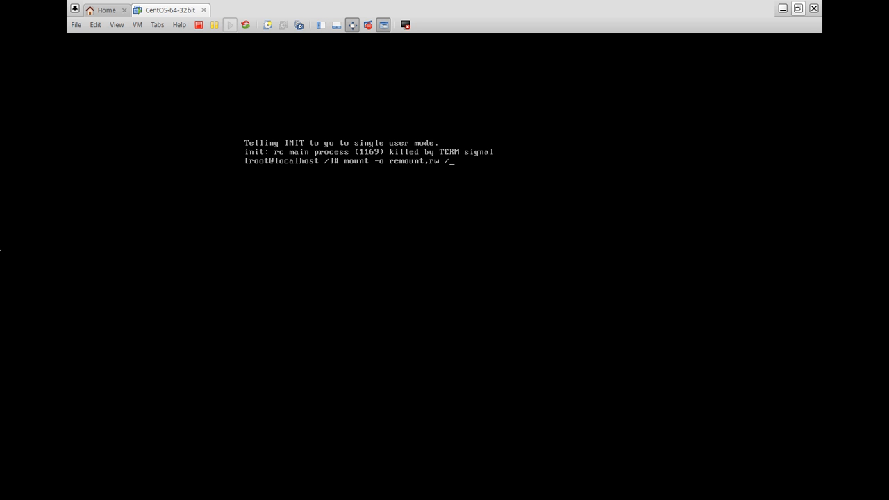
{"action": "key", "text": "Return"}
{"action": "type", "text": "ls"}
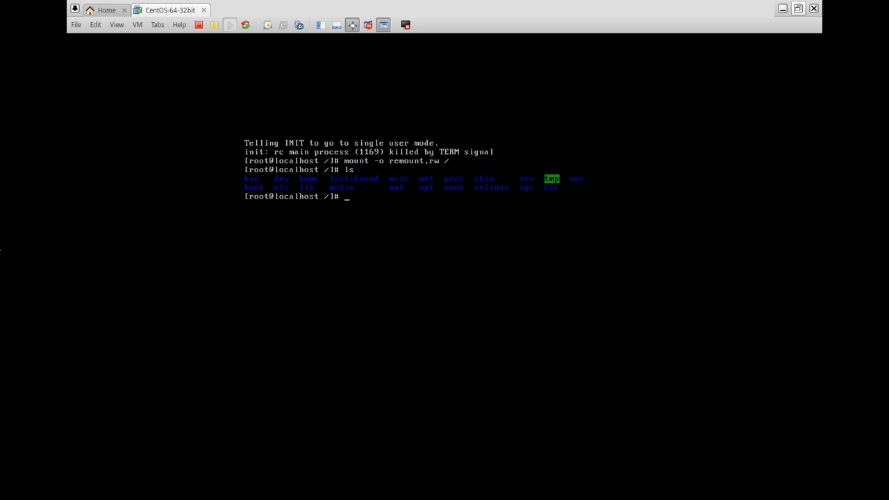
Run passwd and set a new root password, confirming it twice
{"action": "type", "text": "pa"}
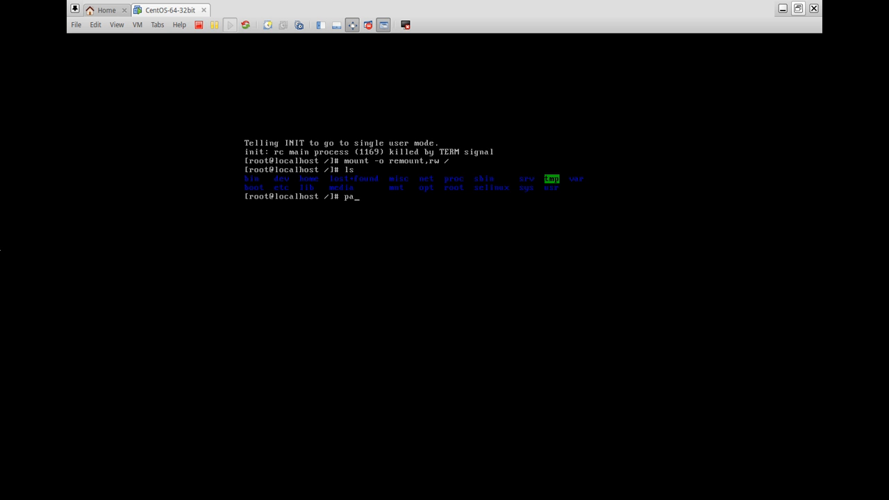
{"action": "key", "text": "Return"}
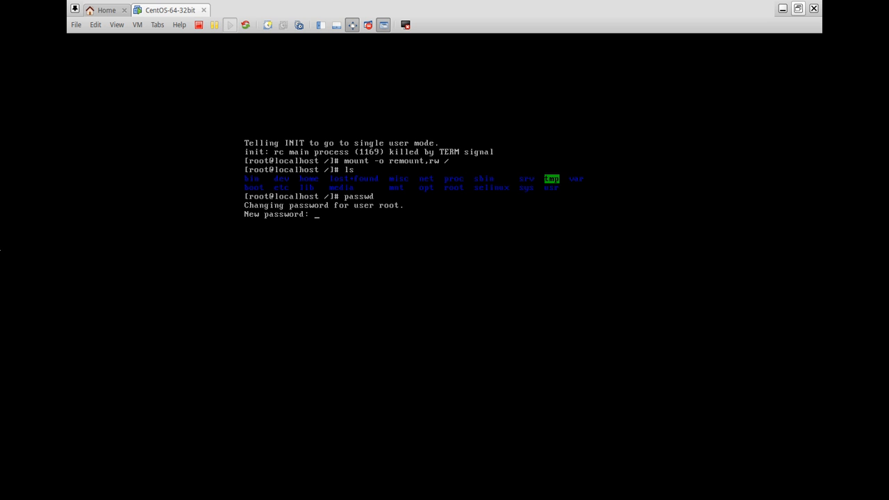
{"action": "key", "text": "Return"}
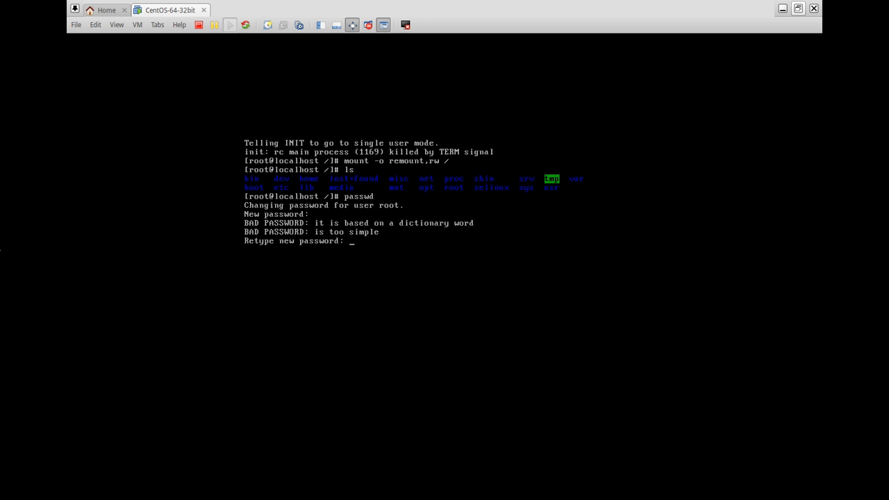
{"action": "key", "text": "Return"}
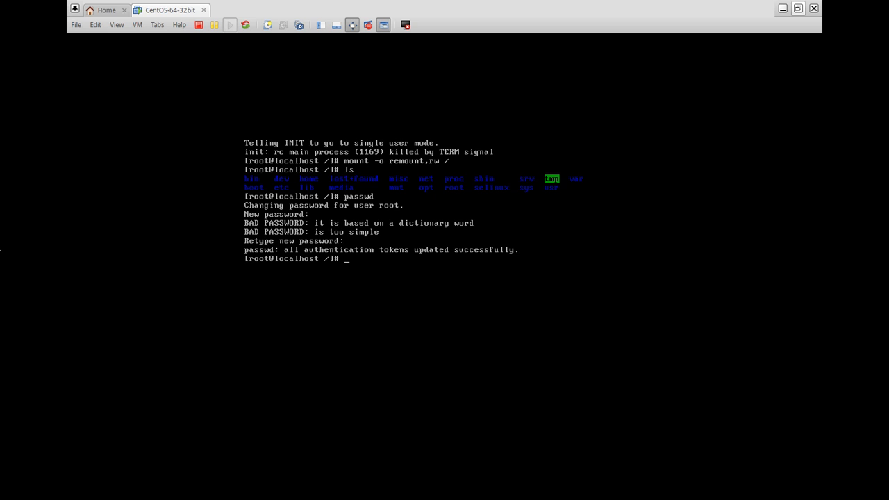
Enter init 6 at the root prompt to reboot the guest
{"action": "type", "text": "init"}
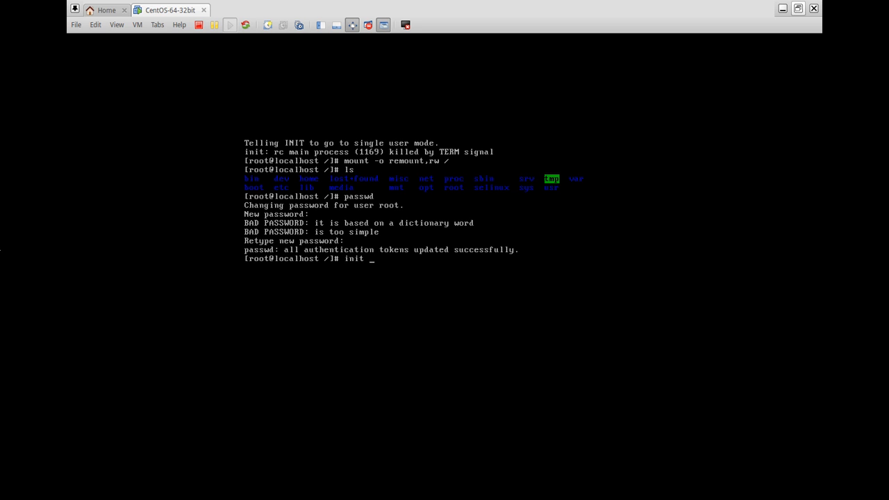
{"action": "type", "text": "6"}
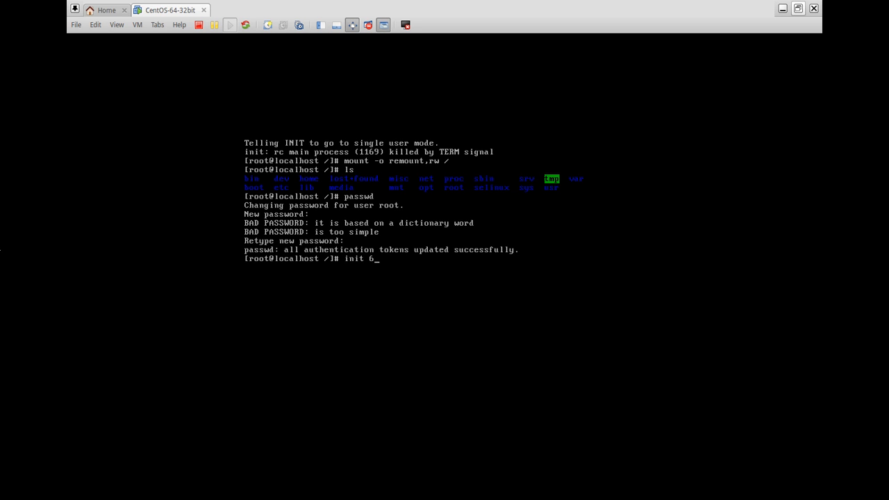